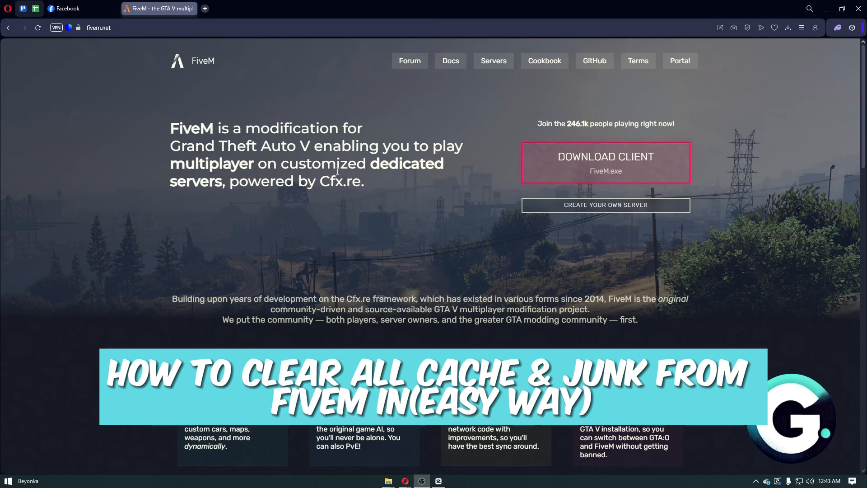
- Launch File Explorer from the taskbar and enter the 321 folder on Extra (H:)
scroll(down, 3)
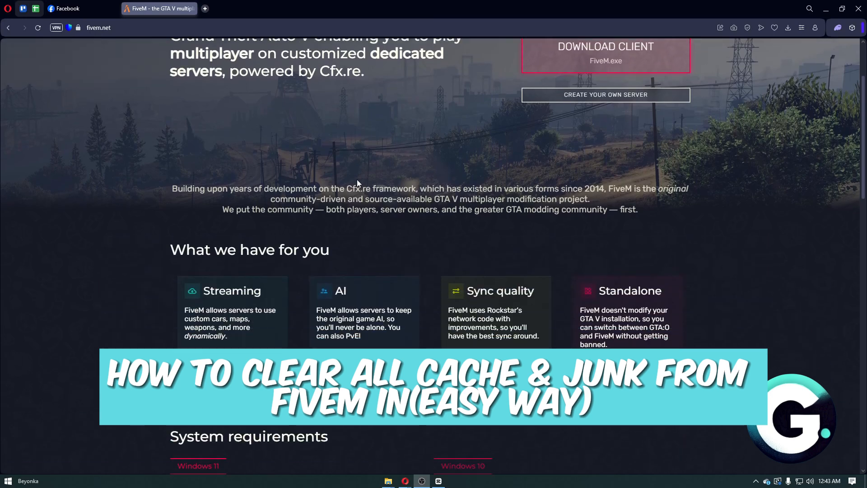
scroll(up, 3)
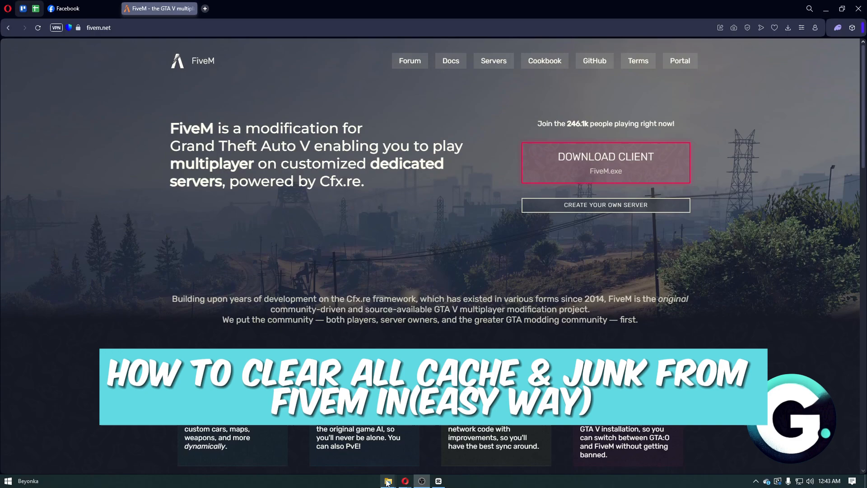
click(387, 481)
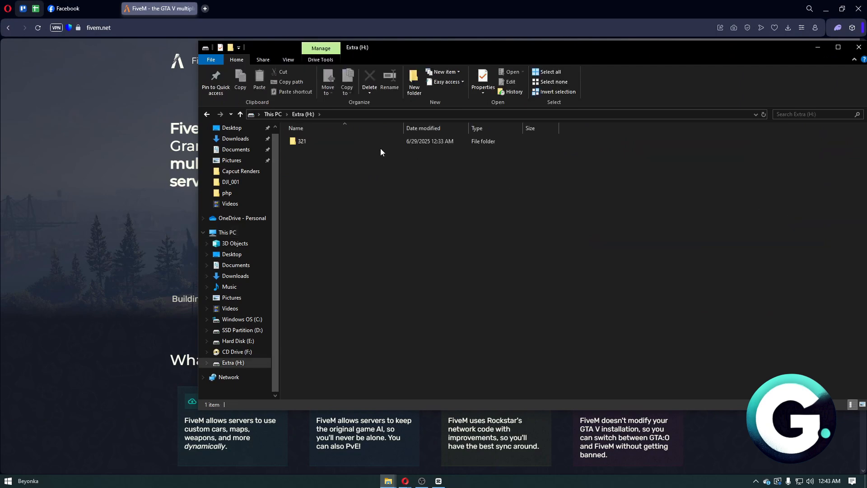
double_click(302, 141)
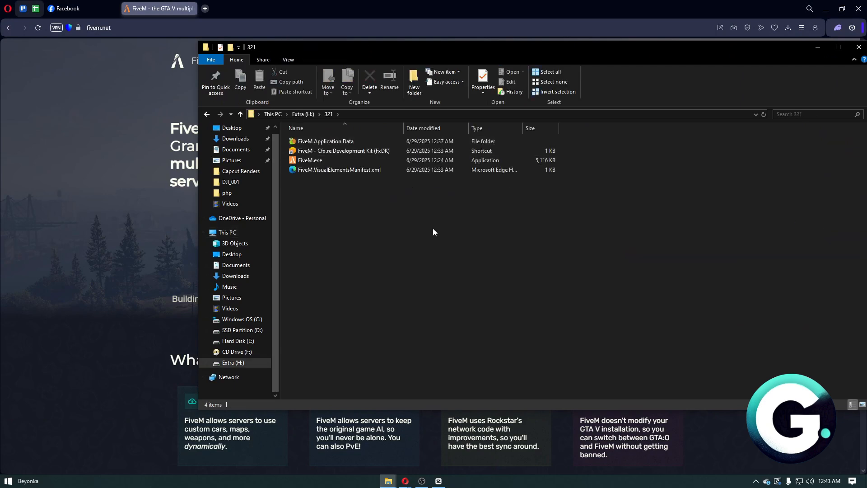
mouse_move(435, 228)
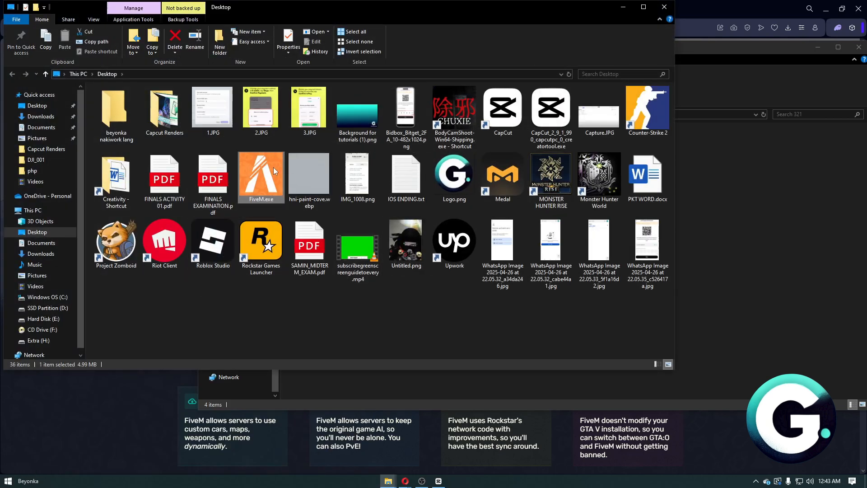
- Bring up the right-click options for FiveM.exe on the Desktop, dismiss them, and bring them up again
right_click(261, 172)
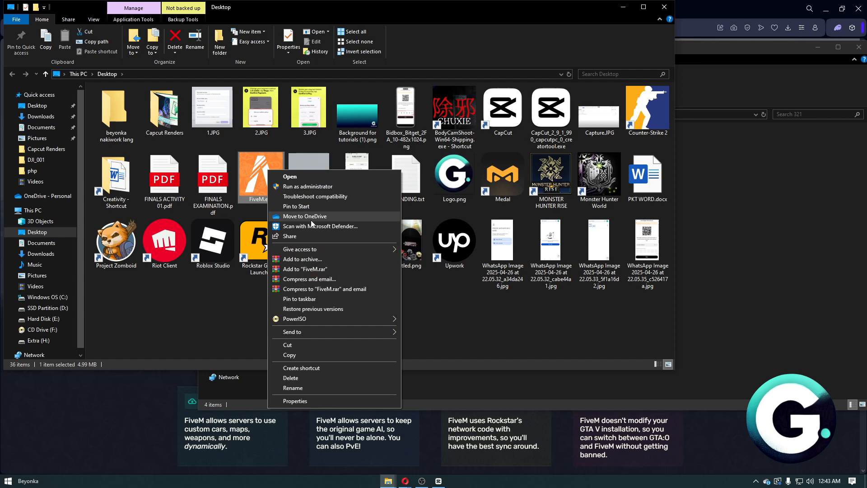
mouse_move(345, 394)
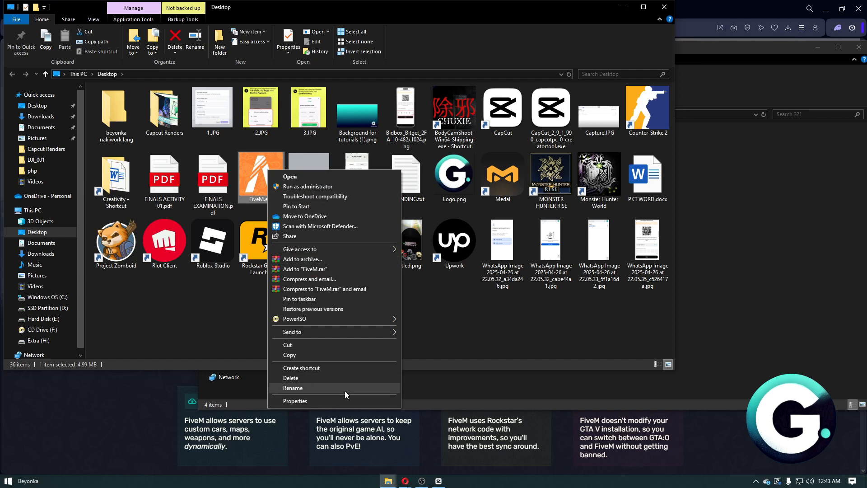
click(295, 401)
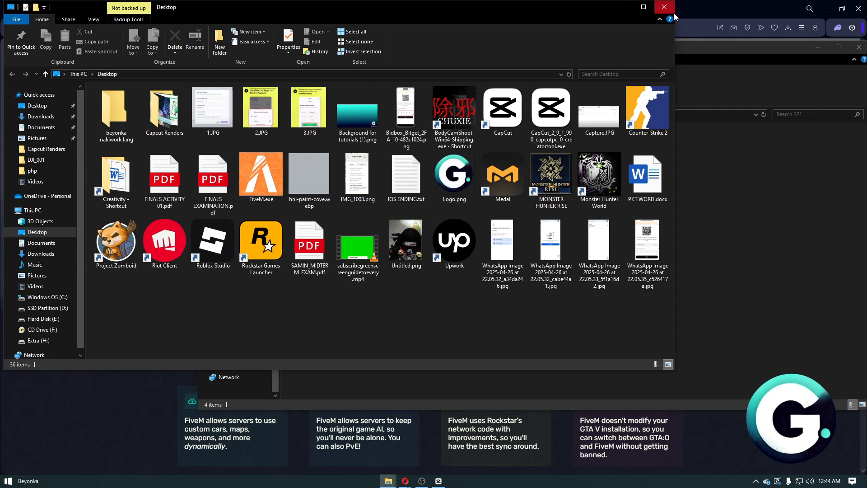
right_click(261, 174)
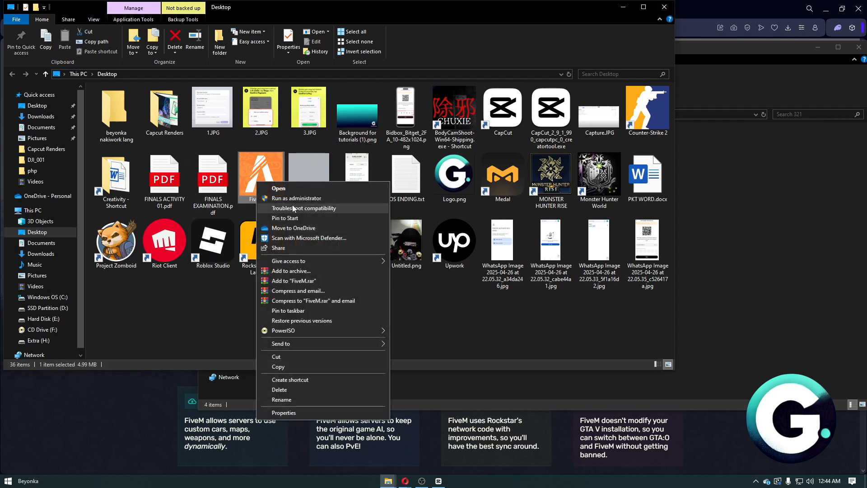
mouse_move(630, 85)
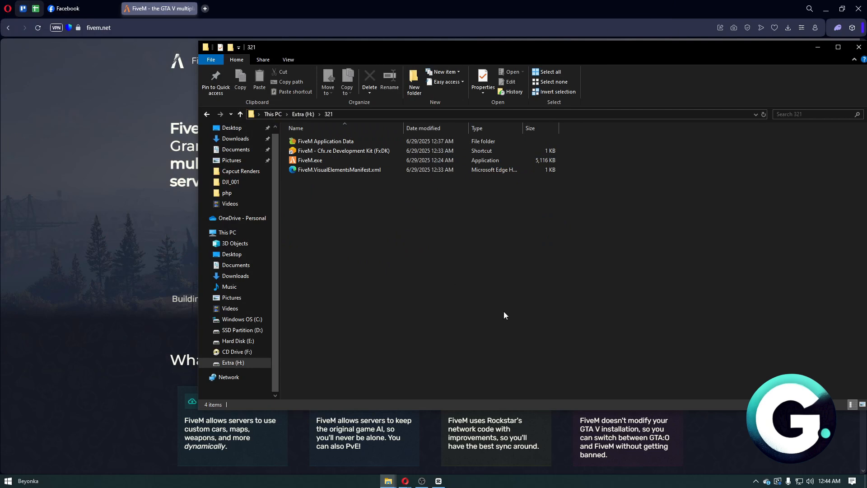
- Search Start for 'fiveM.exe' and go to the FiveM shortcut's file location under AppData\Local
click(7, 479)
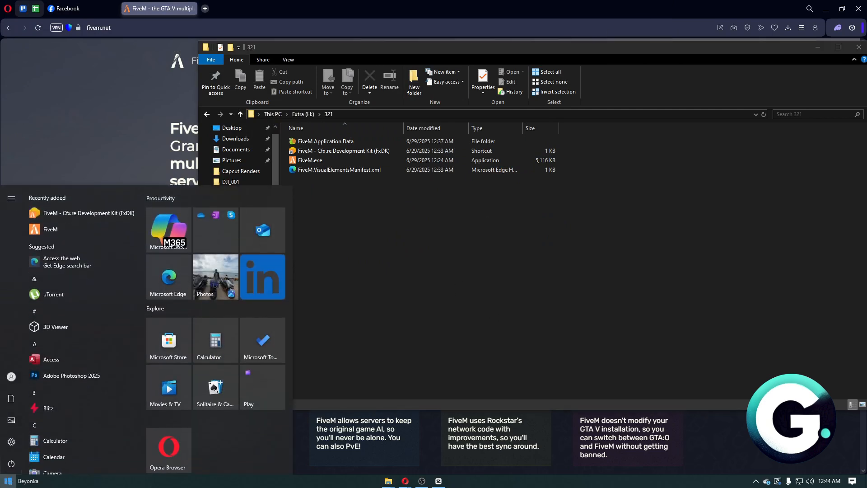
text(fiveM.exe)
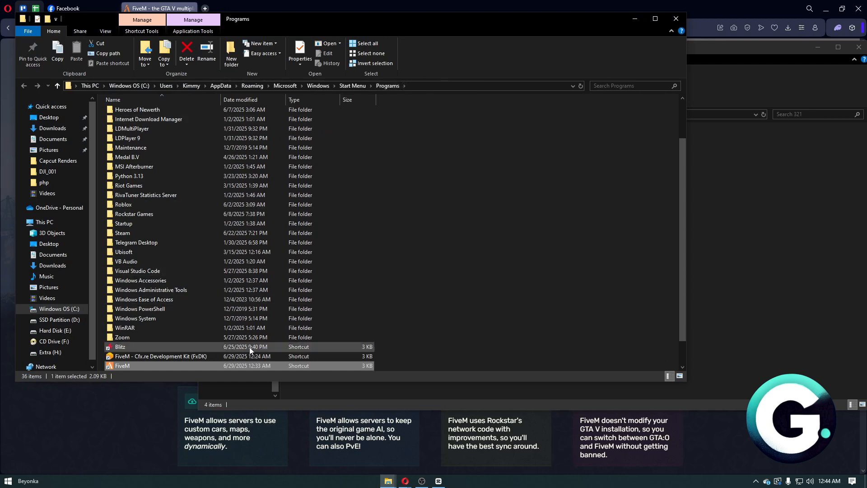
right_click(122, 366)
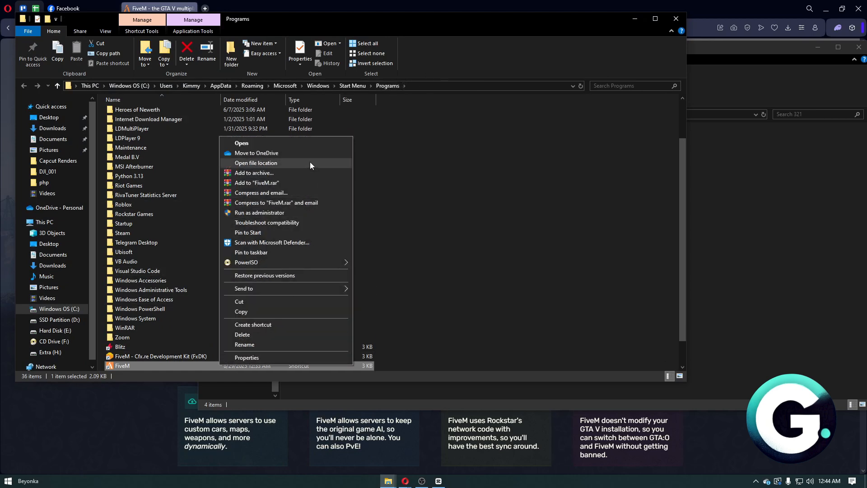
click(256, 162)
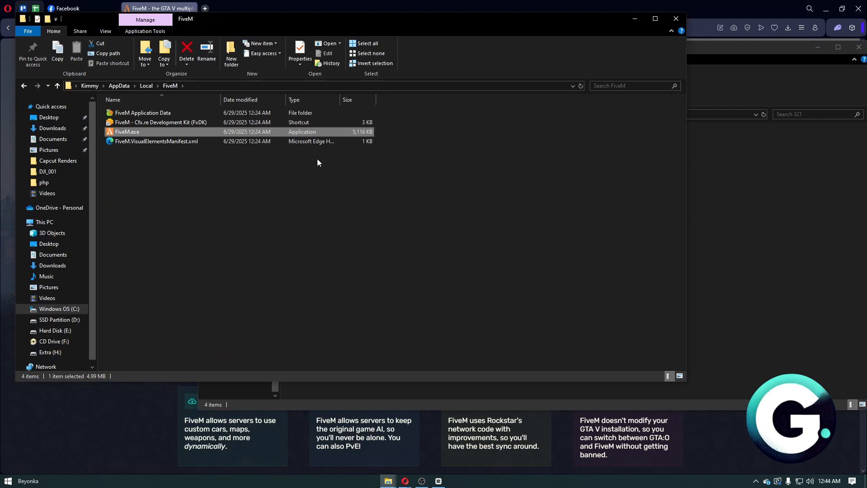
mouse_move(460, 37)
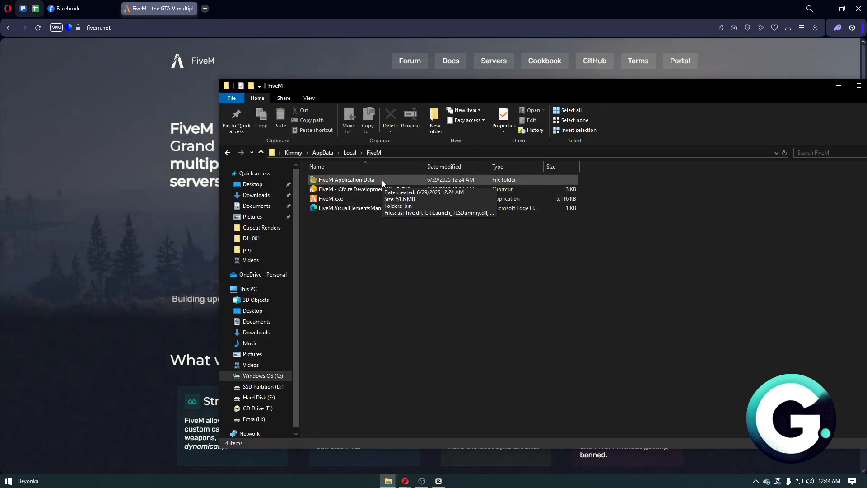
- Enter FiveM Application Data, switch to the copy on Extra (H:), and go into its data folder
double_click(346, 179)
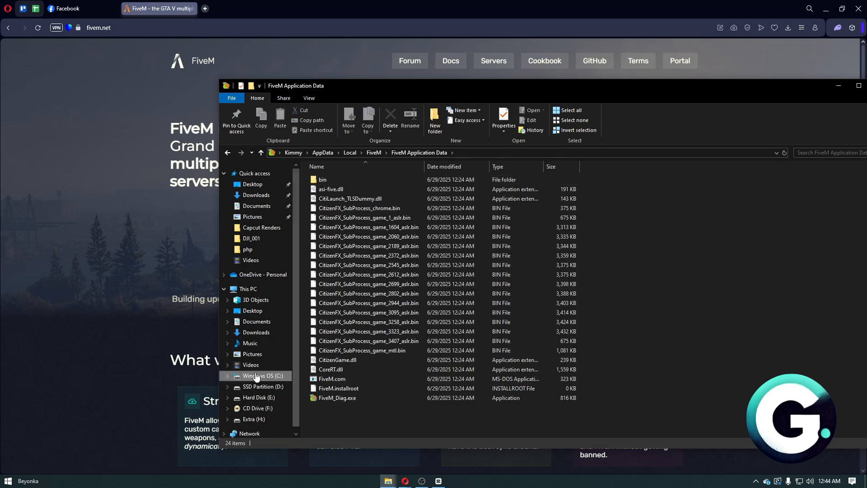
click(259, 397)
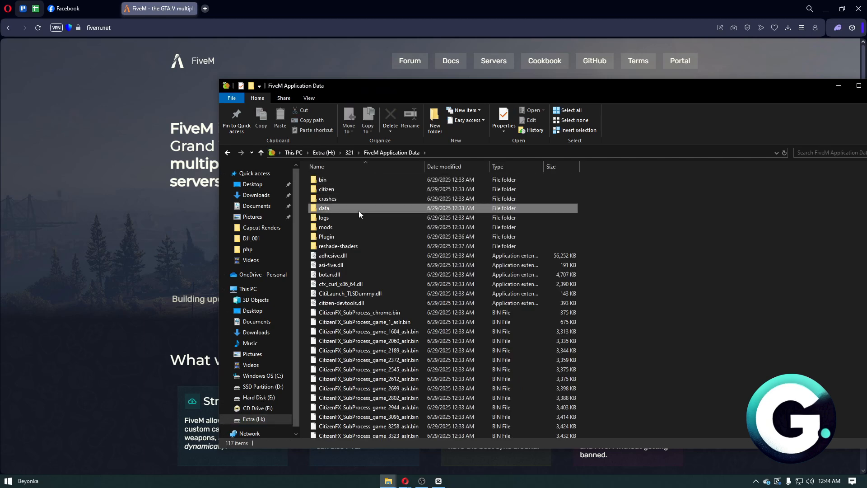
double_click(324, 208)
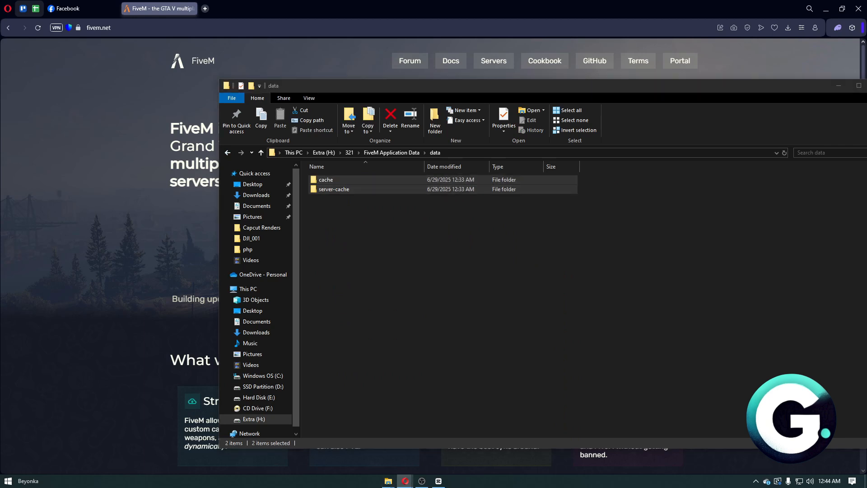
- Go back up from the data folder to the 321 folder
click(381, 206)
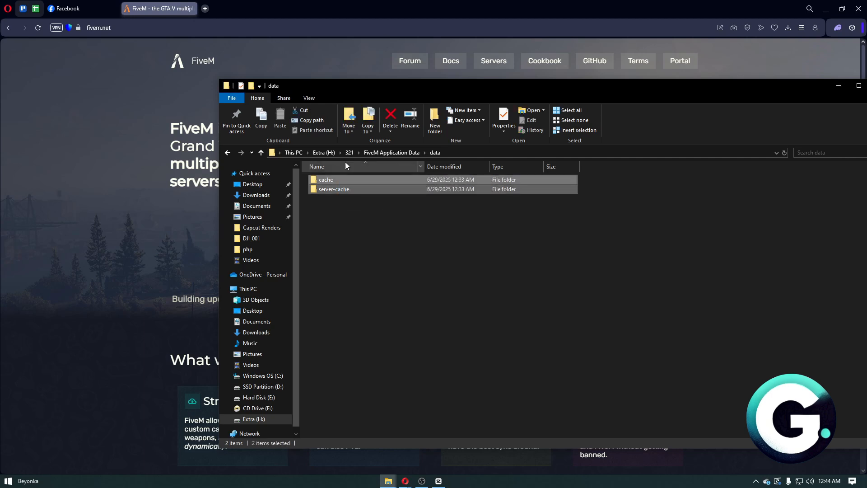
mouse_move(380, 167)
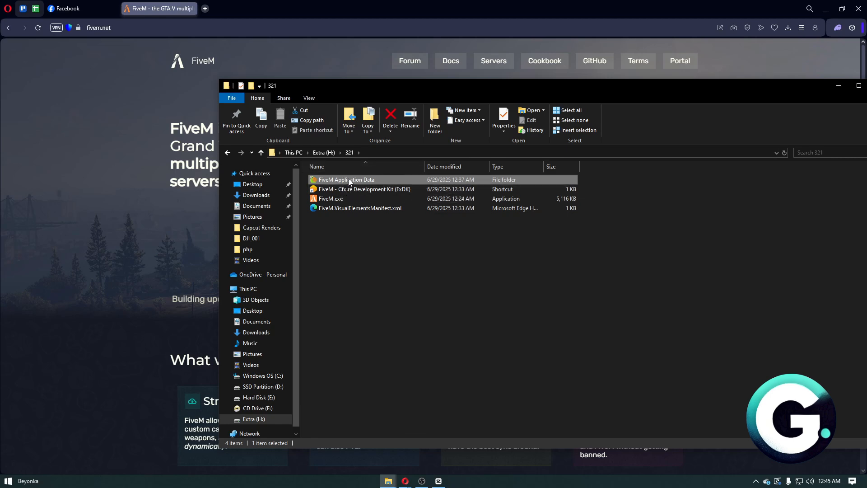
- Return to the data folder inside FiveM Application Data and clear the selection of cache and server-cache
double_click(347, 179)
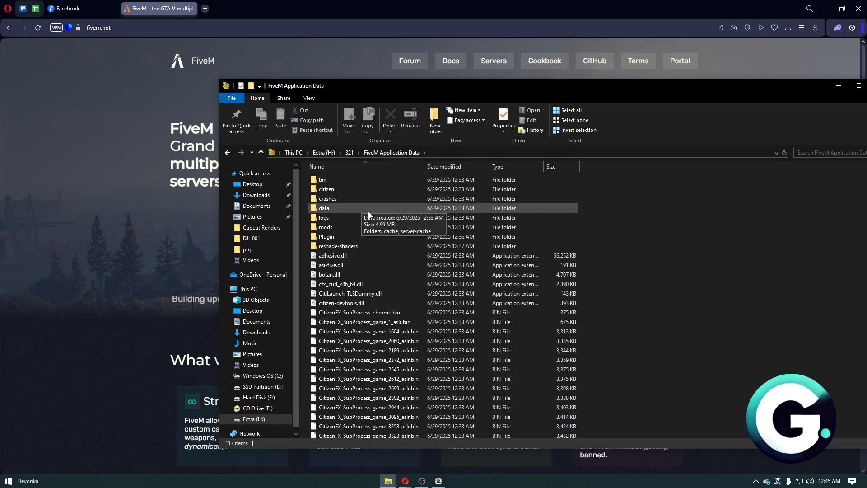
double_click(323, 208)
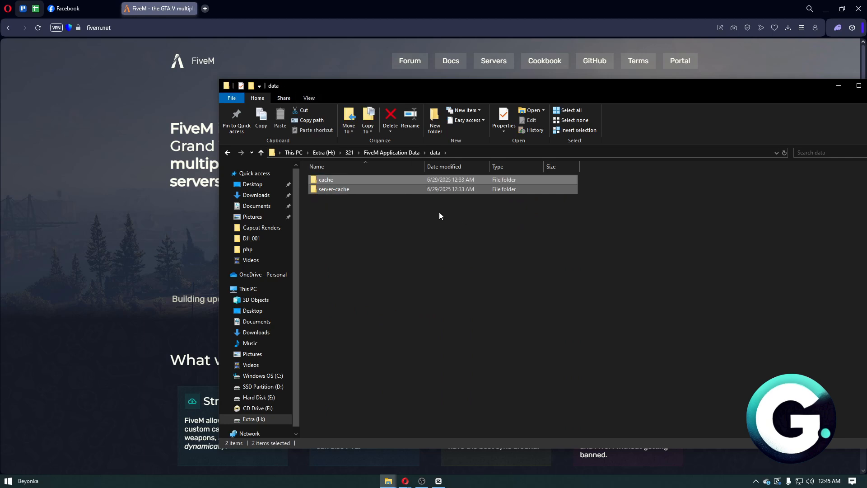
click(441, 217)
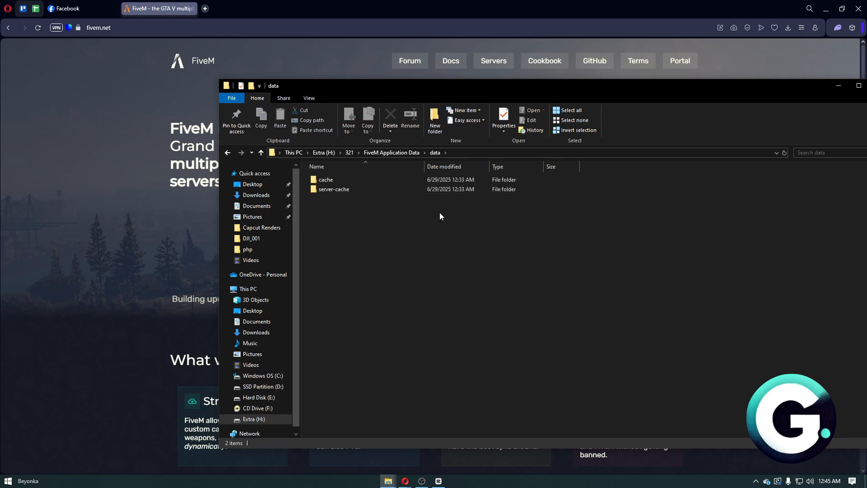